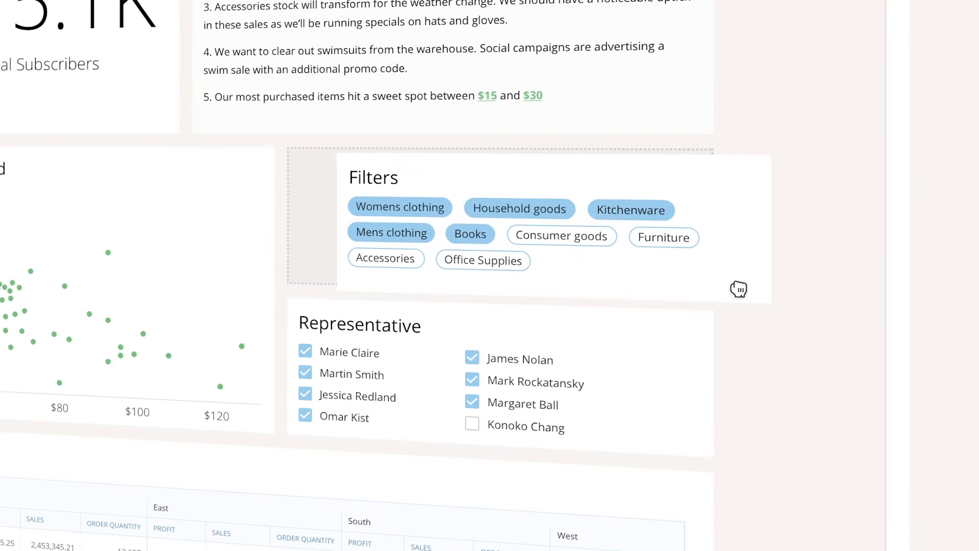
scroll(up, 3)
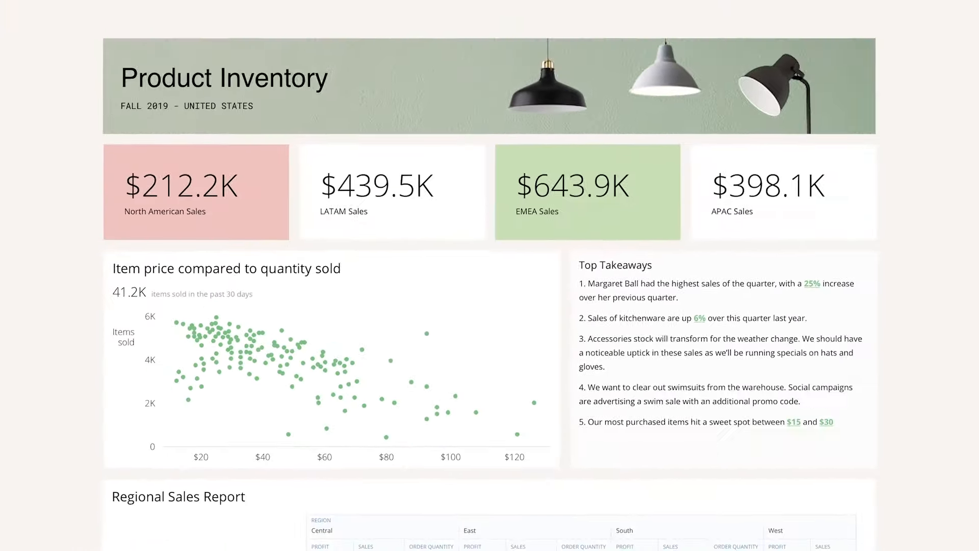